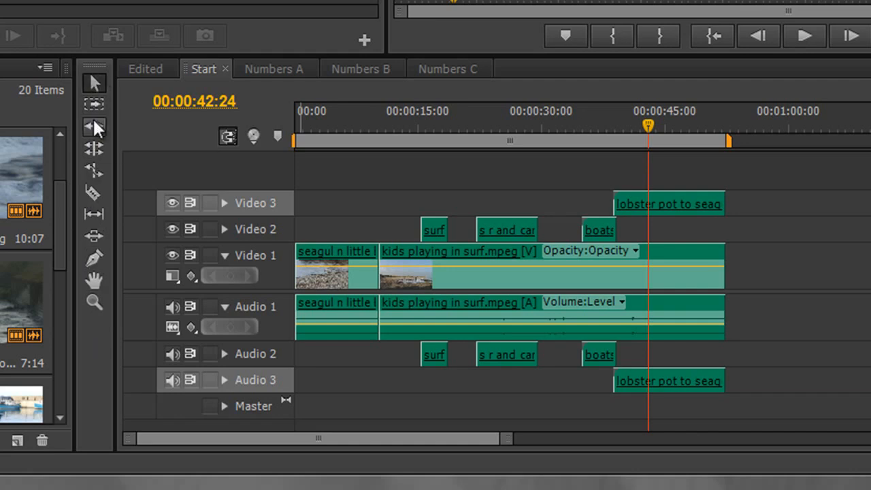
mouse_move(94, 128)
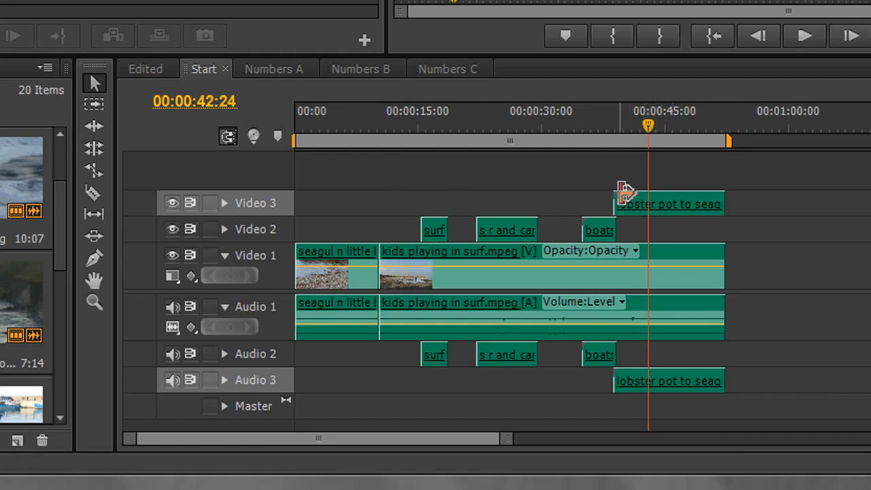
mouse_move(224, 214)
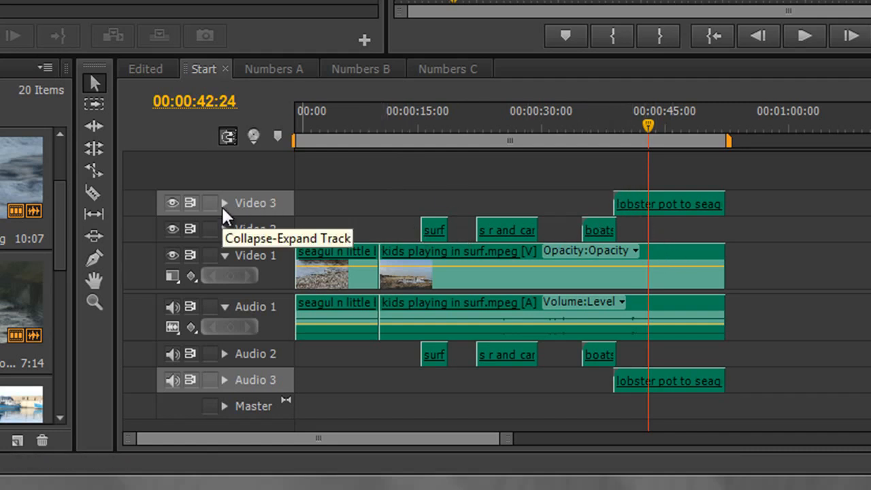
mouse_move(266, 386)
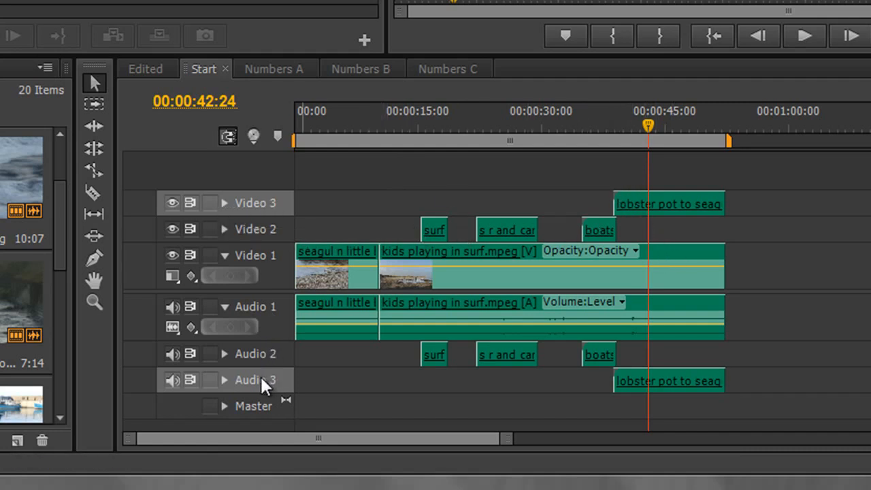
mouse_move(265, 210)
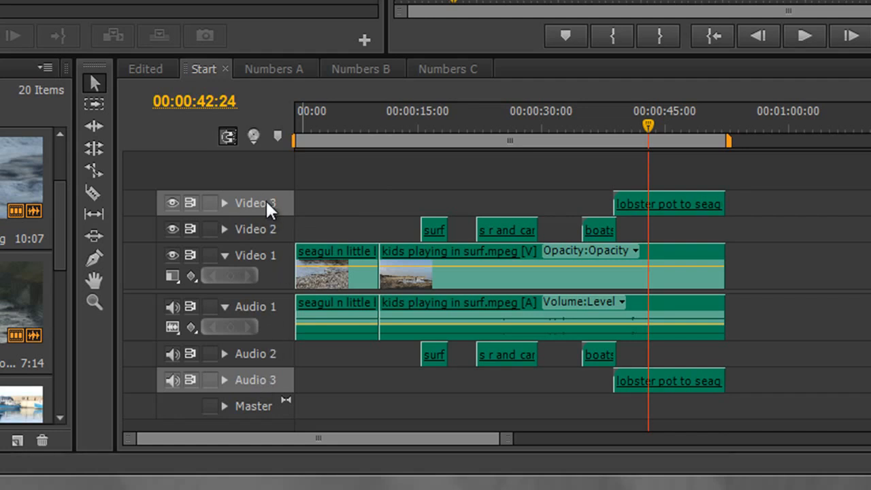
mouse_move(839, 235)
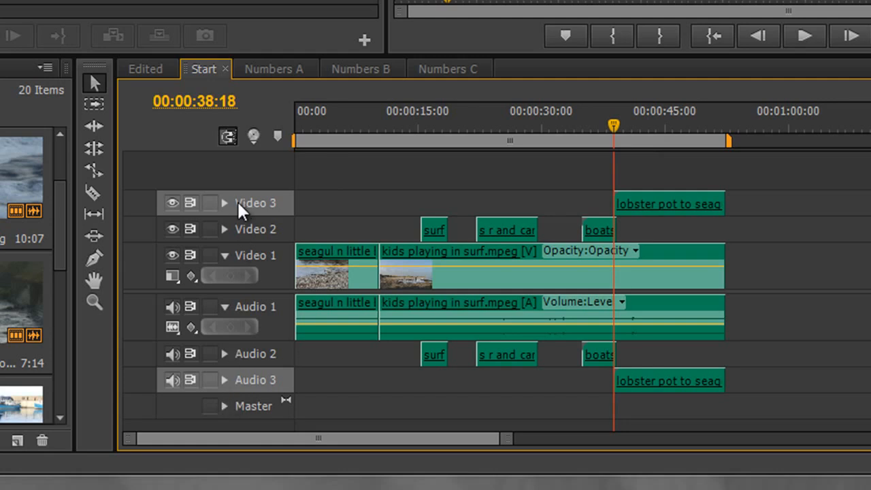
mouse_move(238, 216)
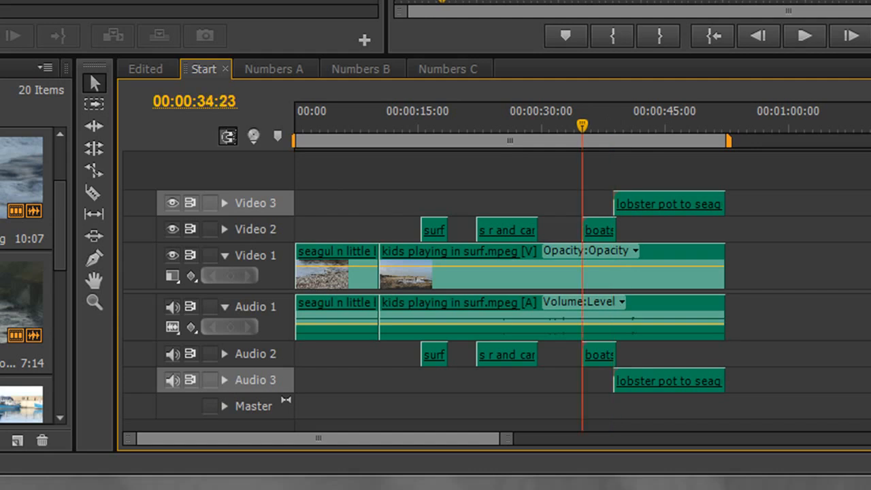
Step: Scrub the playhead through the clips, then reset it to 00:00:00:00
left_click(448, 111)
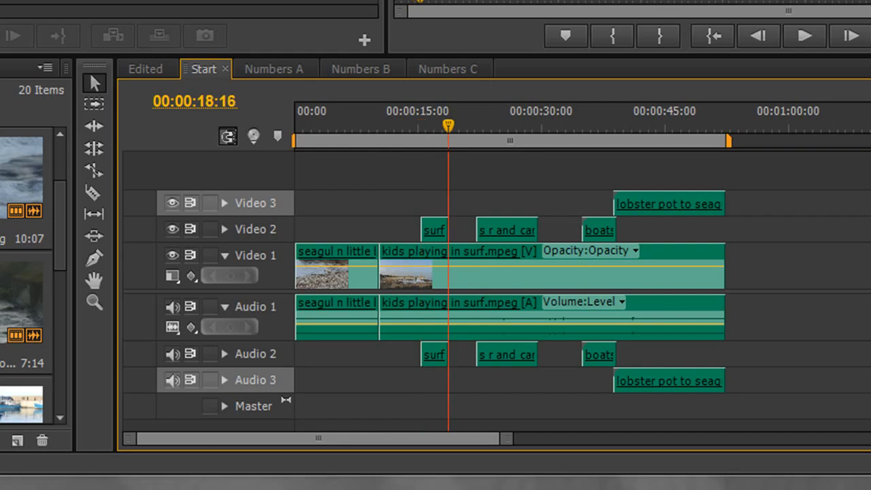
left_click(612, 125)
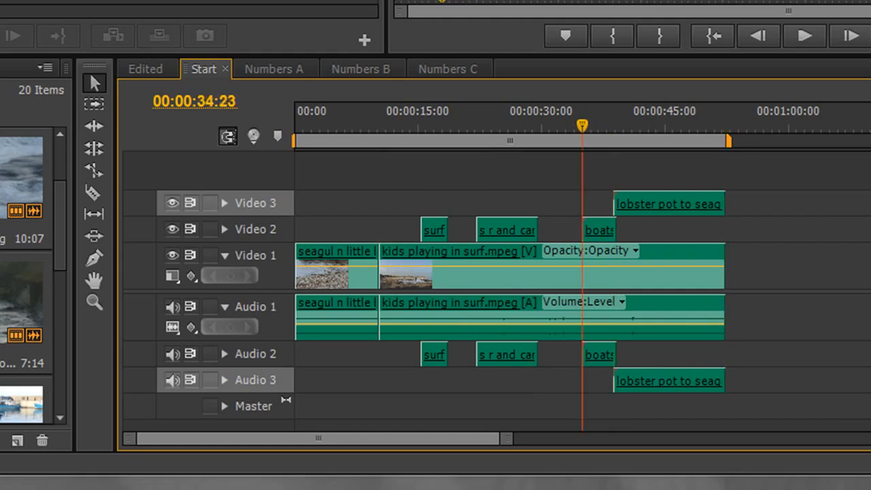
left_click(379, 110)
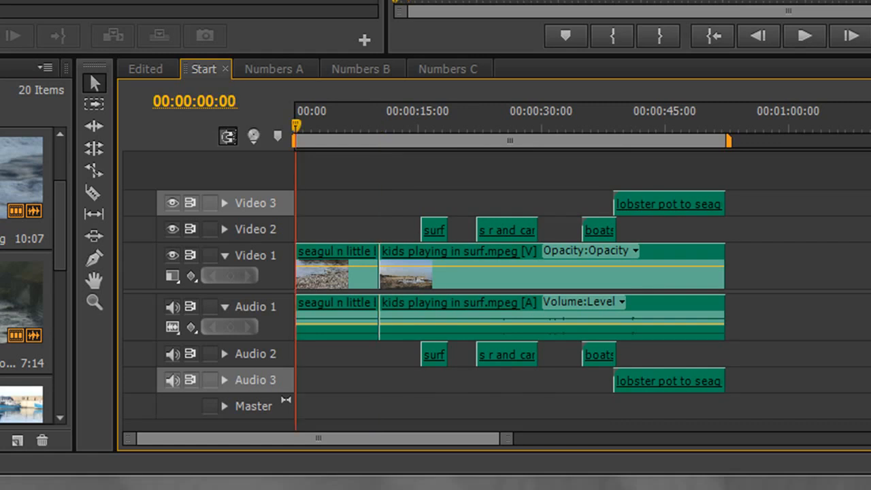
Step: Trim the kids-in-surf clip's in point and the seagull clip's out point, leaving a gap
left_click(379, 111)
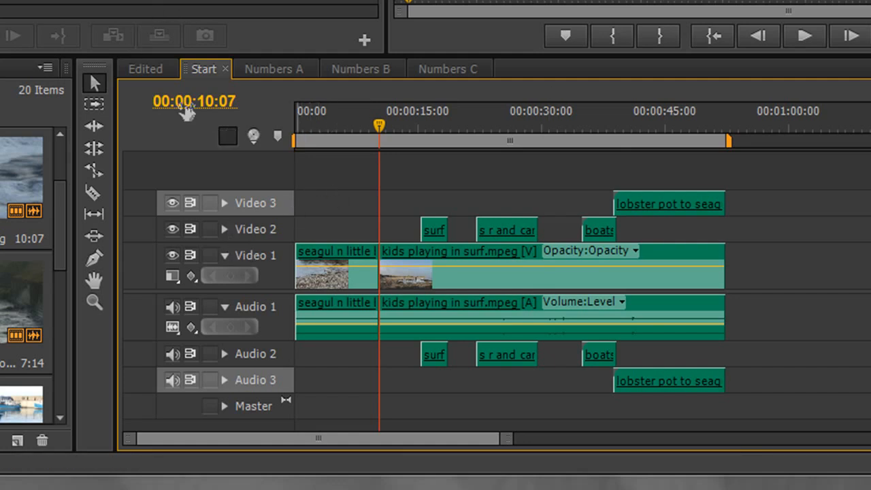
mouse_move(94, 82)
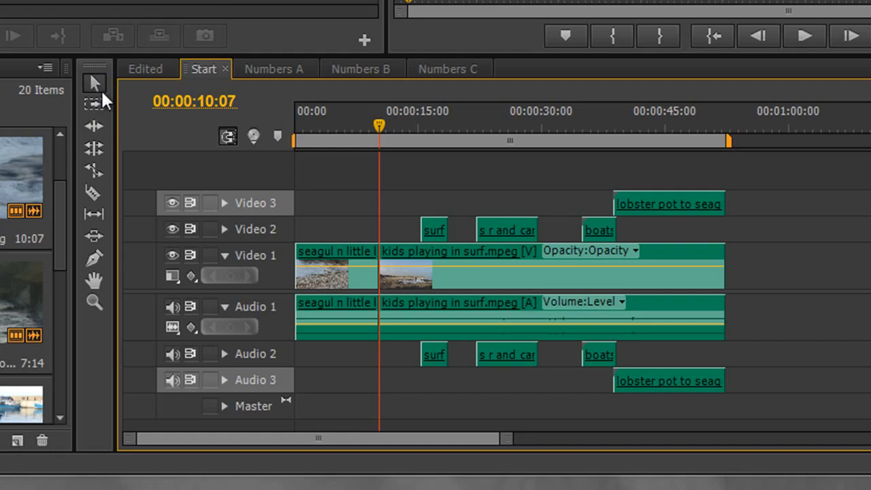
left_click_drag(507, 438, 460, 438)
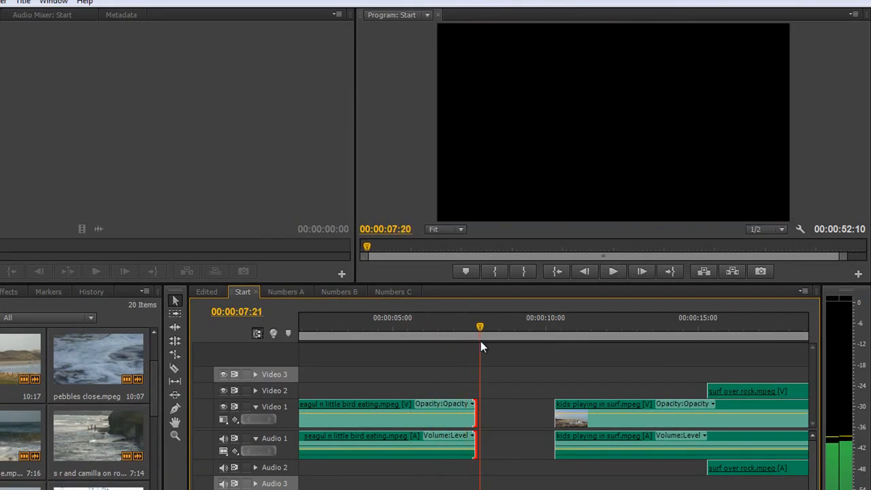
left_click_drag(479, 327, 451, 327)
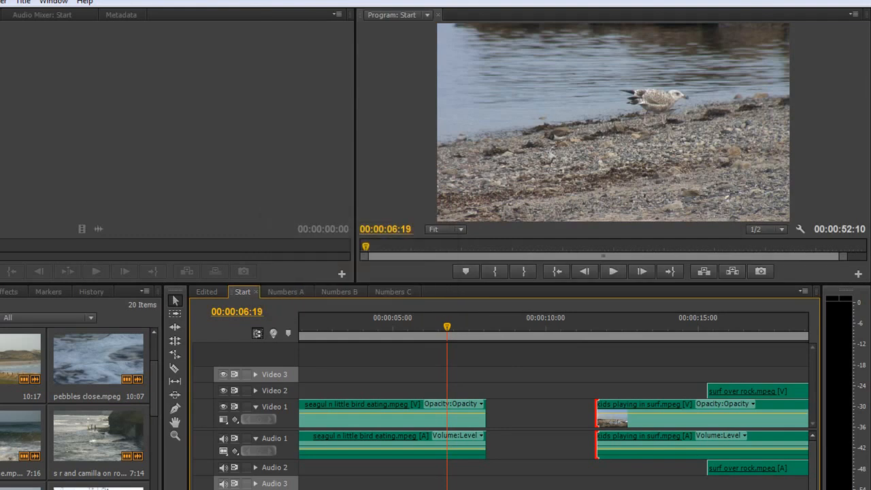
mouse_move(517, 445)
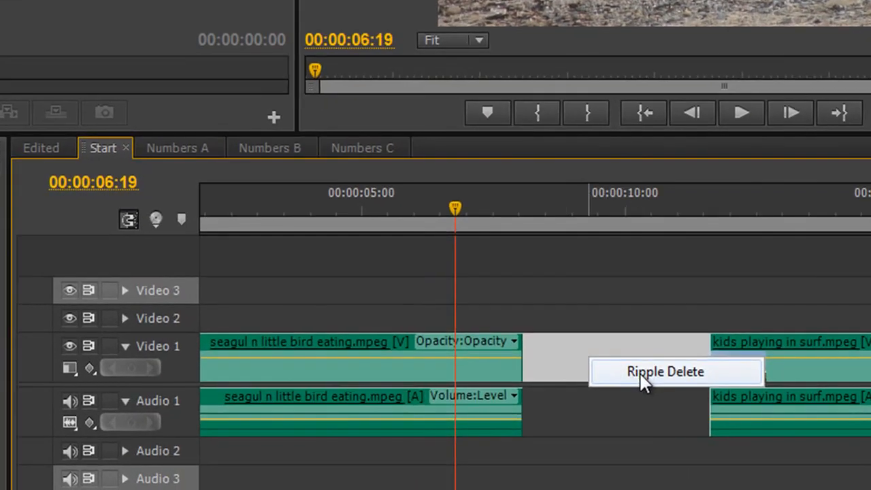
Step: Ripple Delete the gap between the seagull and kids-in-surf clips on Video 1
left_click(666, 371)
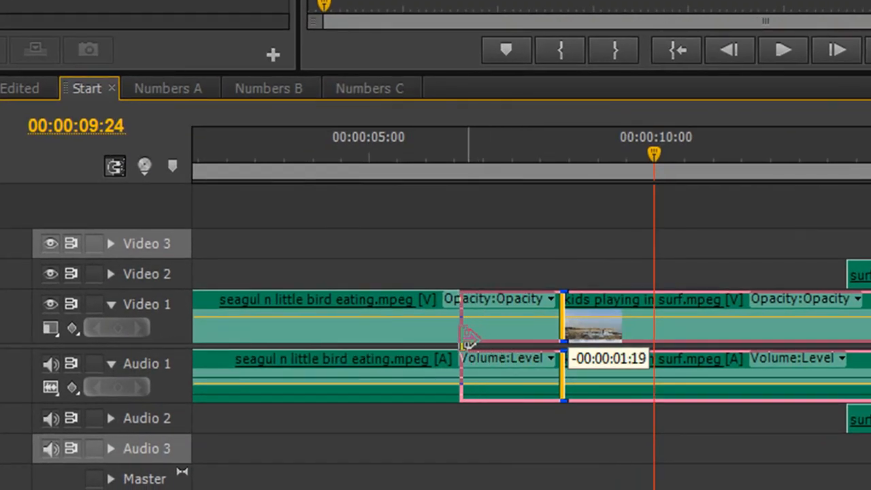
Step: Ripple-trim the seagull clip's end twice, then move the playhead just before 10 seconds
left_click_drag(469, 341, 497, 347)
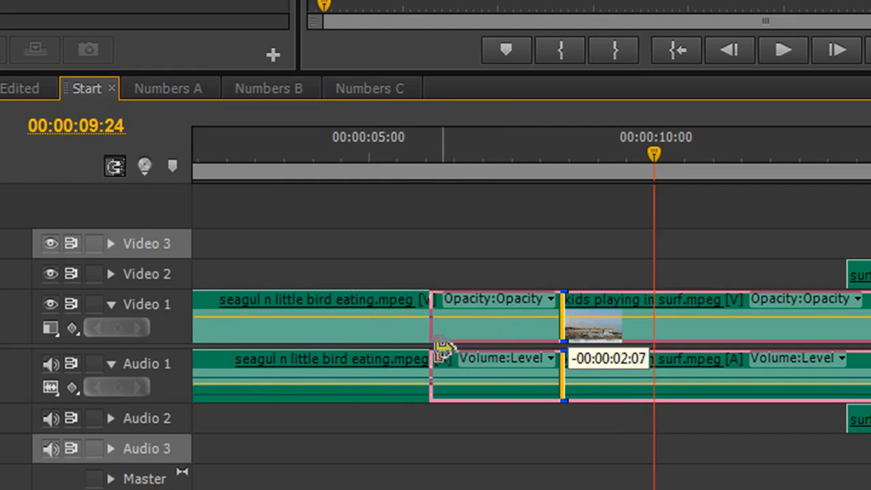
left_click_drag(438, 347, 408, 347)
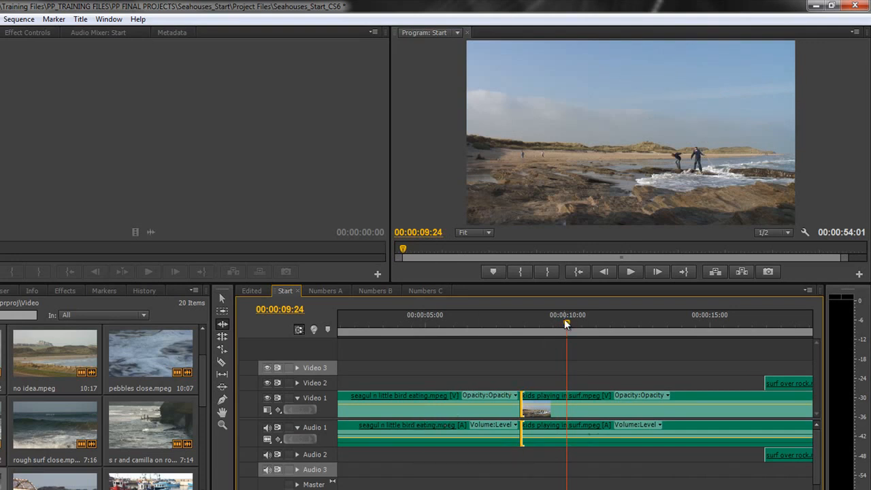
left_click(516, 323)
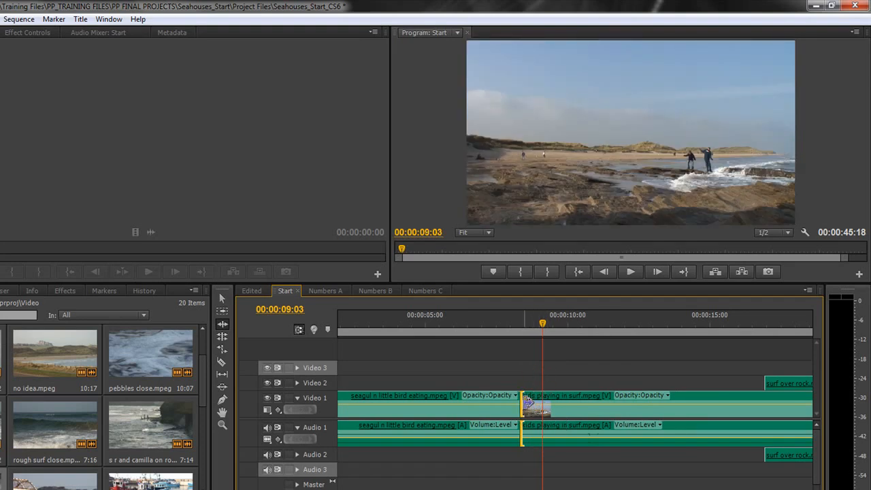
mouse_move(533, 405)
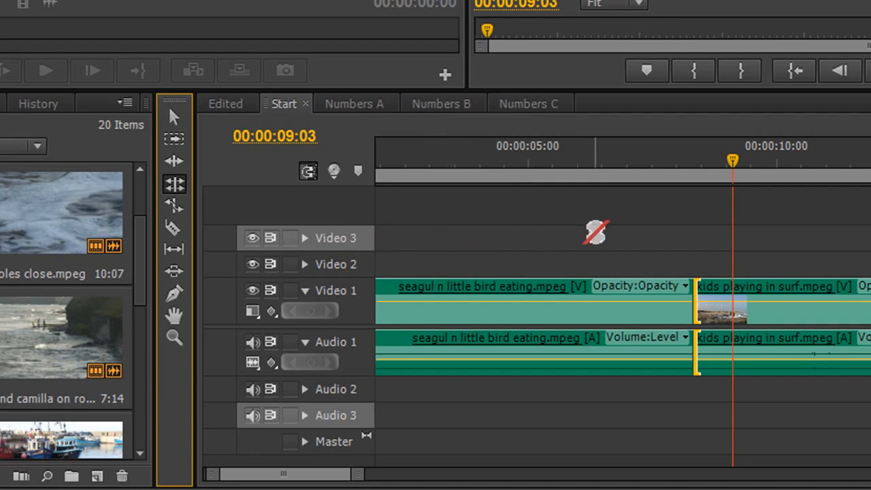
mouse_move(659, 296)
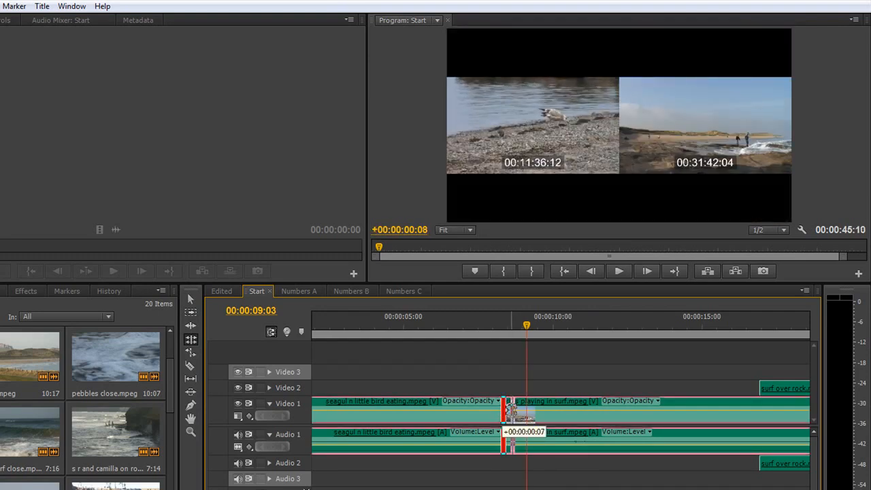
Step: Roll the seagull-to-kids cut later, then trim the seagull clip's end back about 1:10
left_click(618, 271)
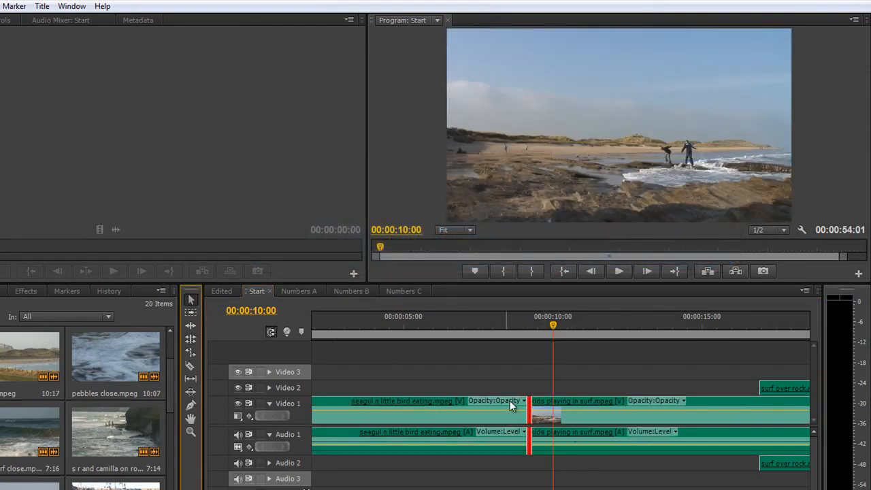
left_click_drag(527, 408, 476, 408)
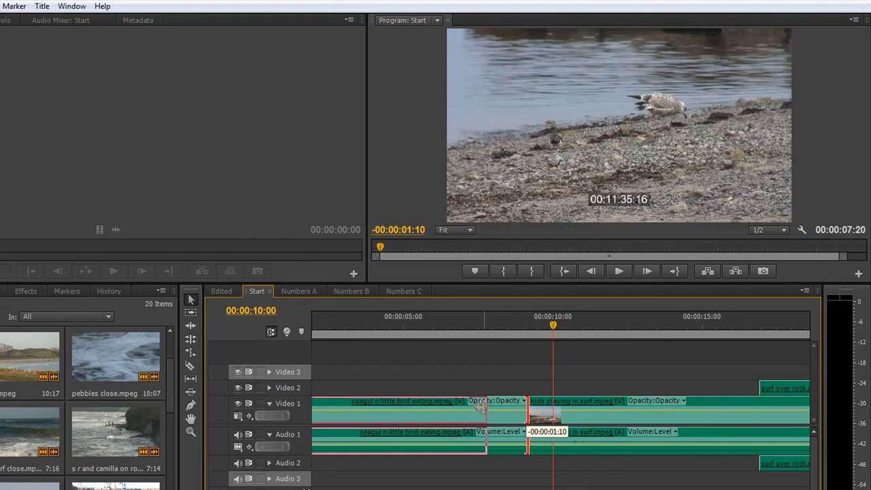